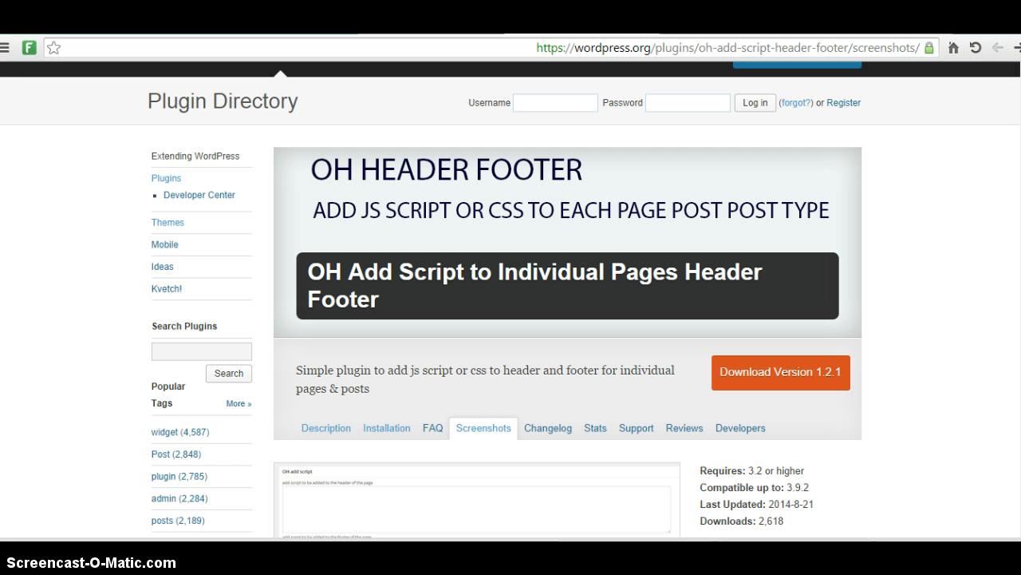
{"action": "mouse_move", "coordinate": [380, 263]}
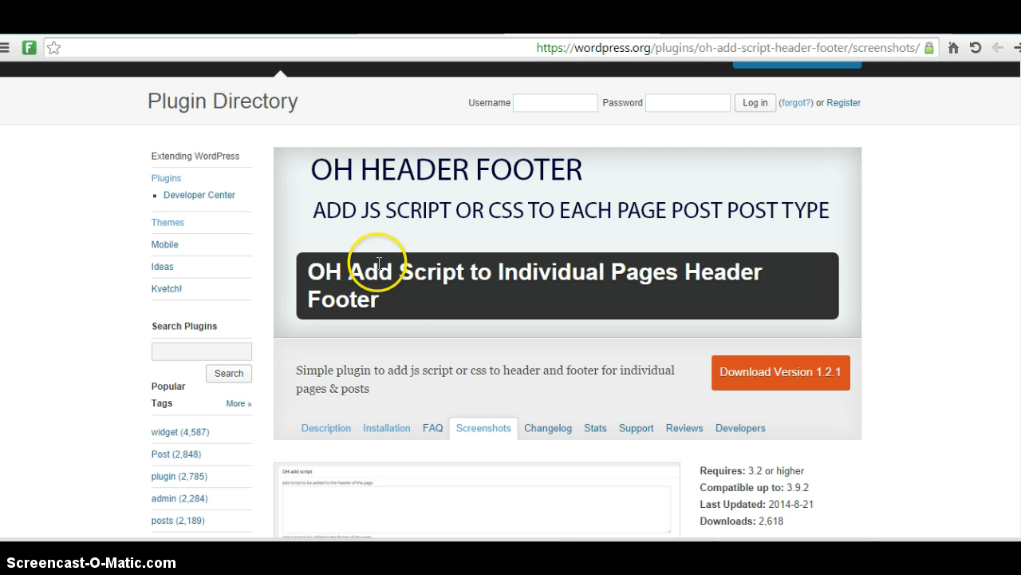
{"action": "mouse_move", "coordinate": [444, 252]}
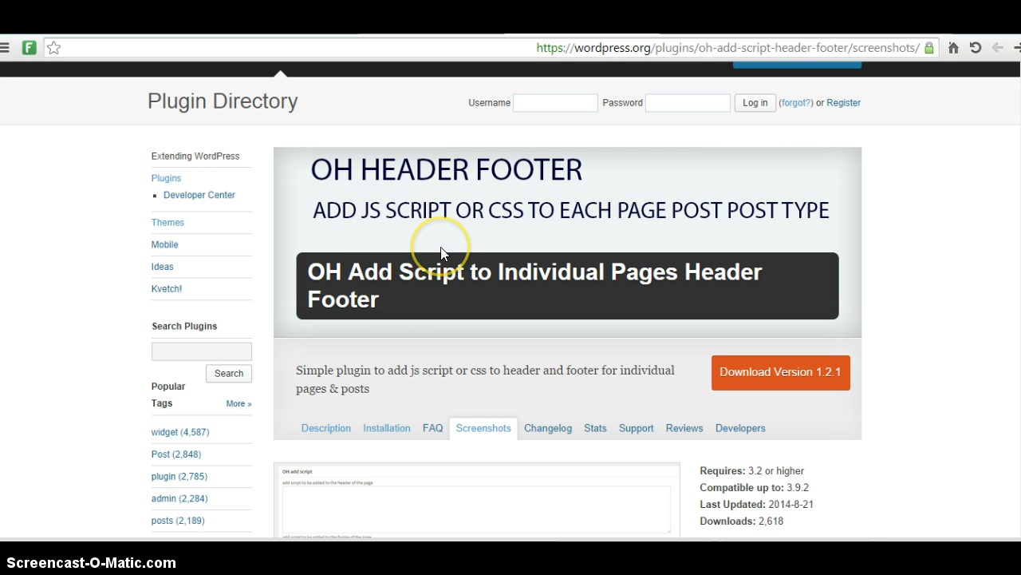
{"action": "mouse_move", "coordinate": [443, 252]}
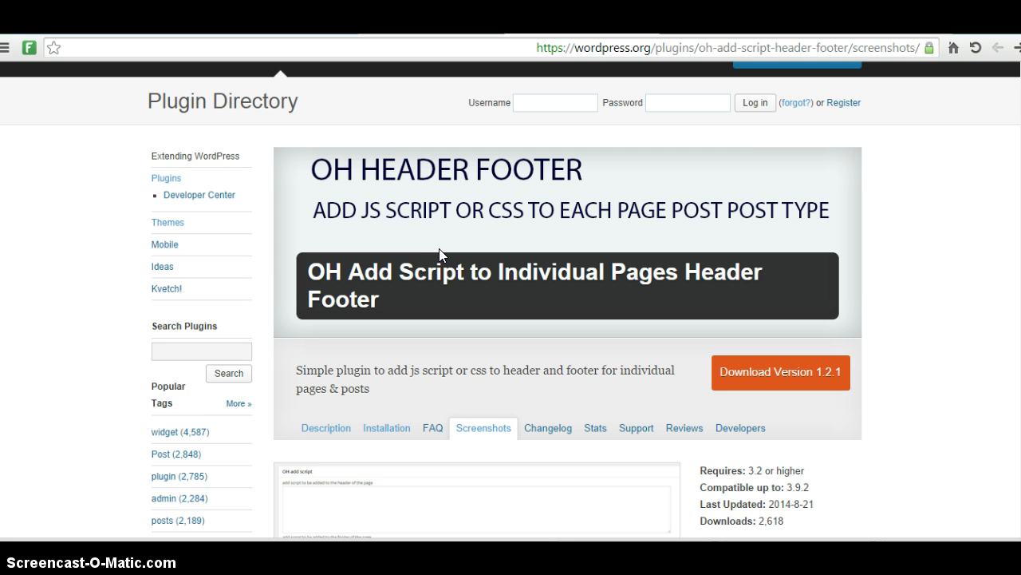
{"action": "mouse_move", "coordinate": [383, 186]}
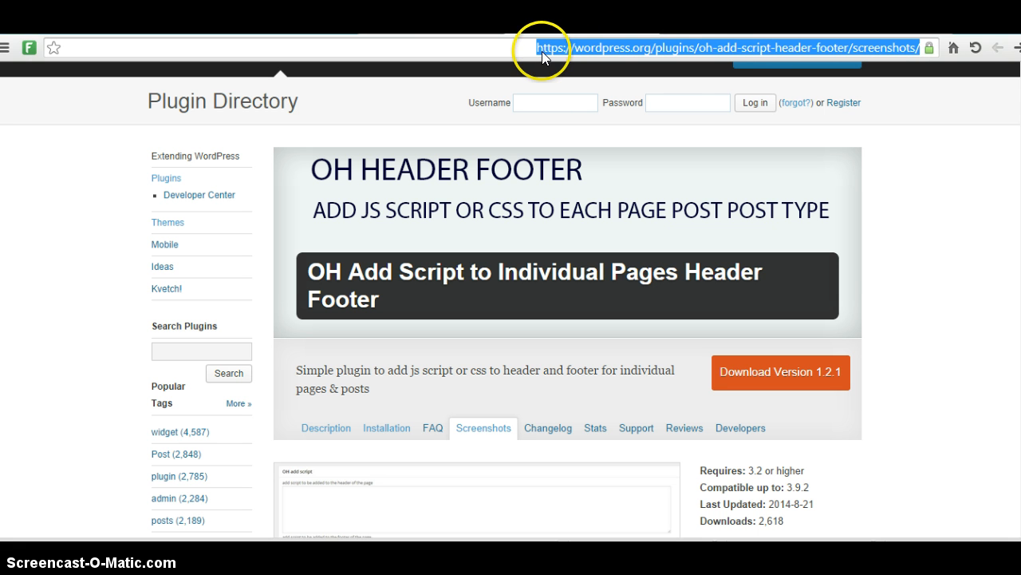
{"action": "mouse_move", "coordinate": [551, 52]}
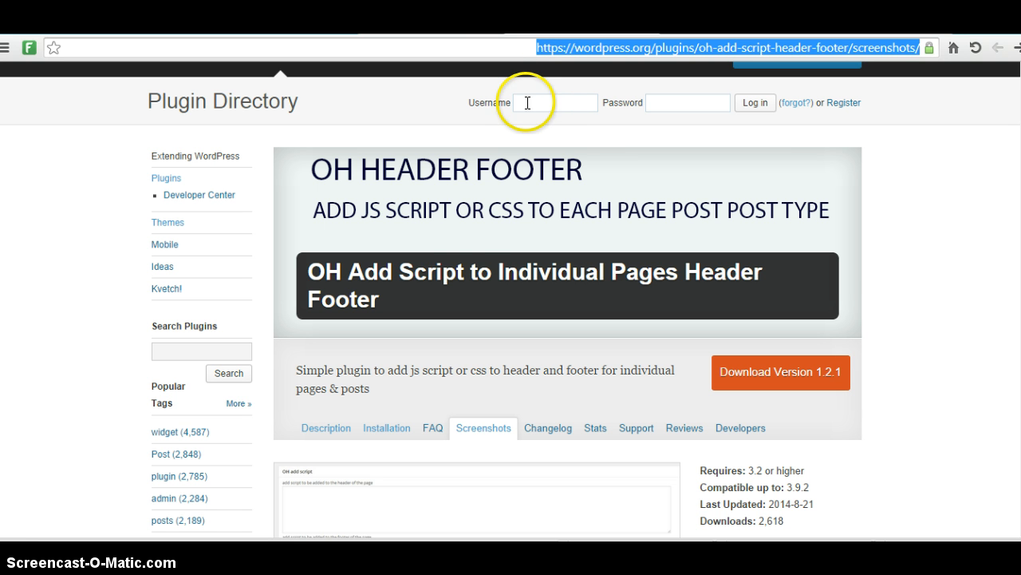
{"action": "mouse_move", "coordinate": [574, 184]}
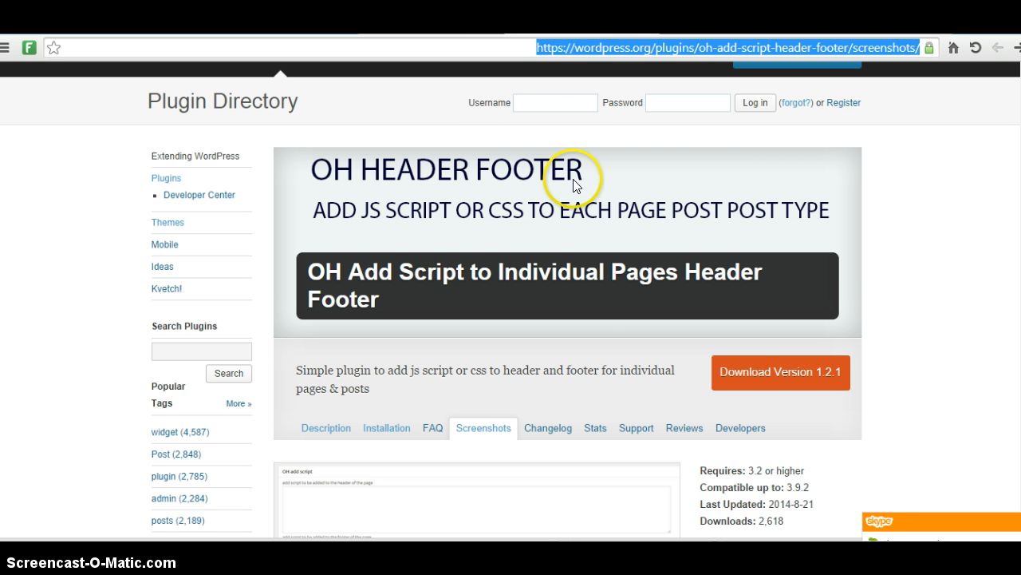
Open the About page in the editor and bring the OH add script header and footer boxes into view.
{"action": "scroll", "scroll_direction": "up", "scroll_amount": 3}
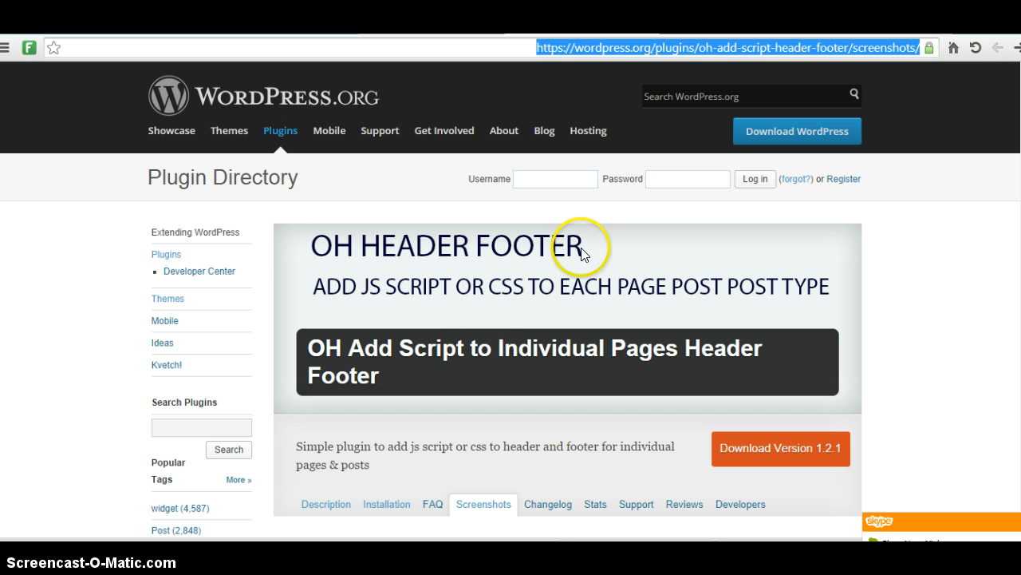
{"action": "mouse_move", "coordinate": [504, 220]}
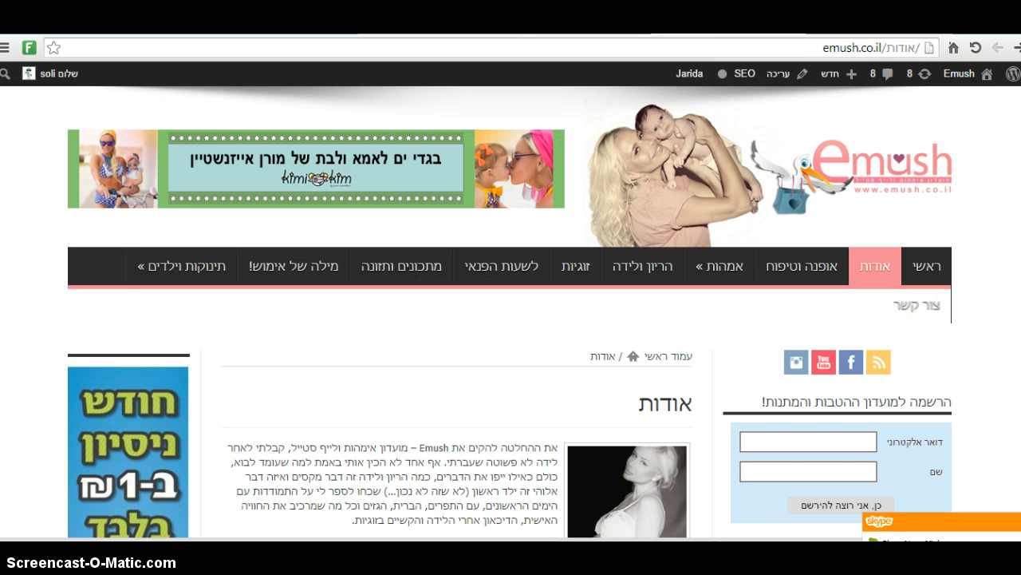
{"action": "mouse_move", "coordinate": [779, 74]}
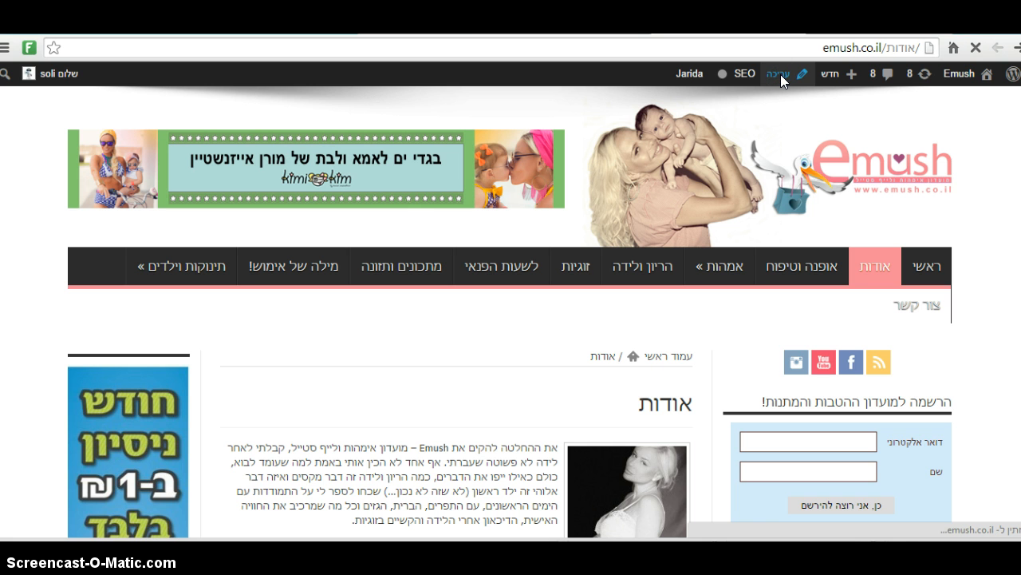
{"action": "left_click", "coordinate": [785, 73]}
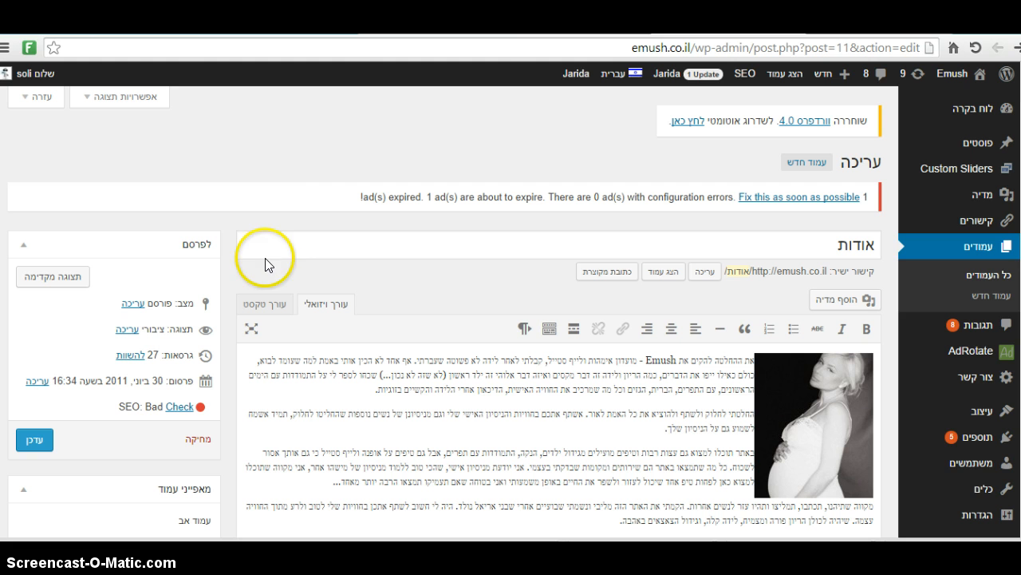
{"action": "scroll", "scroll_direction": "down", "scroll_amount": 3}
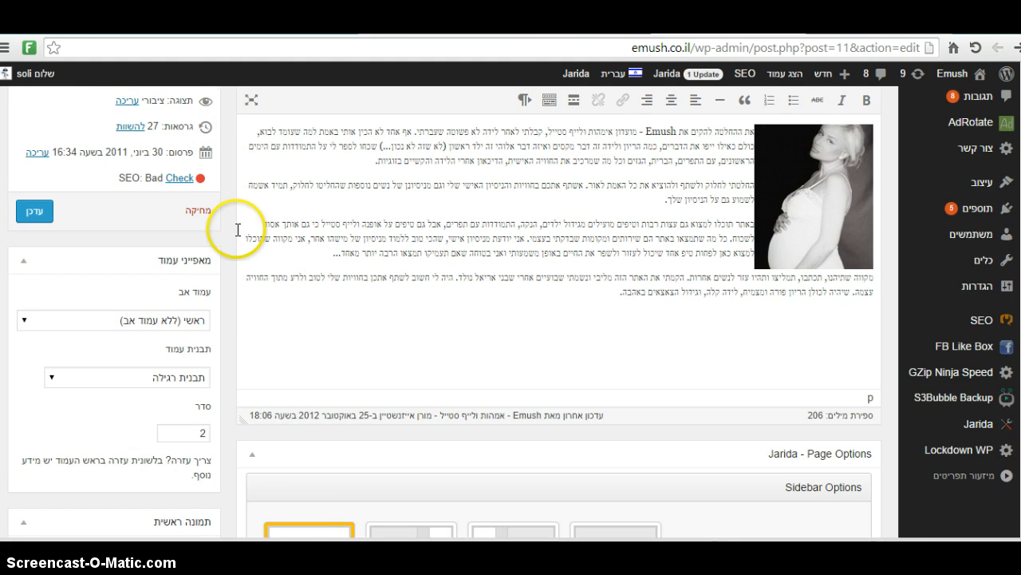
{"action": "scroll", "scroll_direction": "down", "scroll_amount": 3}
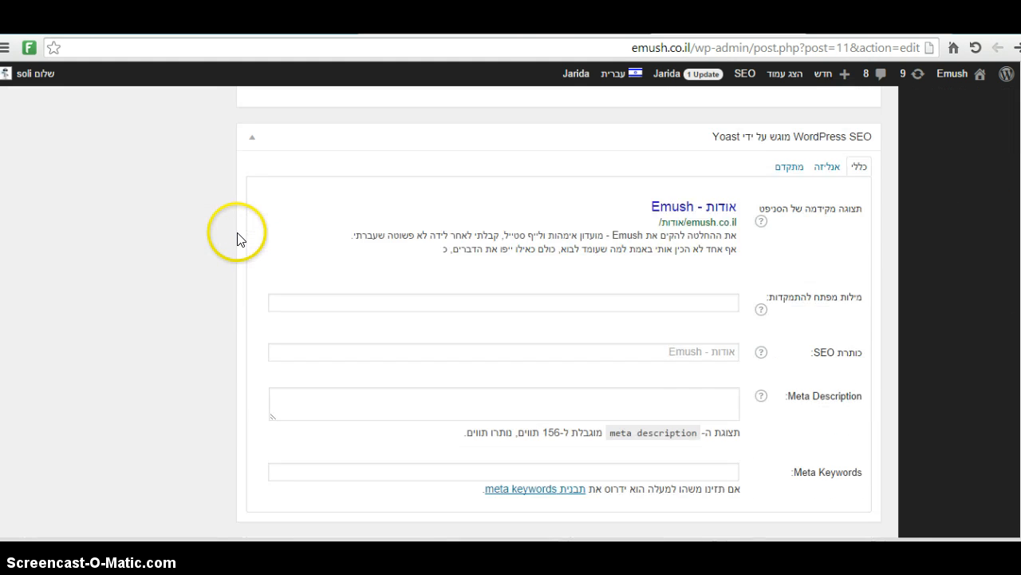
{"action": "scroll", "scroll_direction": "down", "scroll_amount": 3}
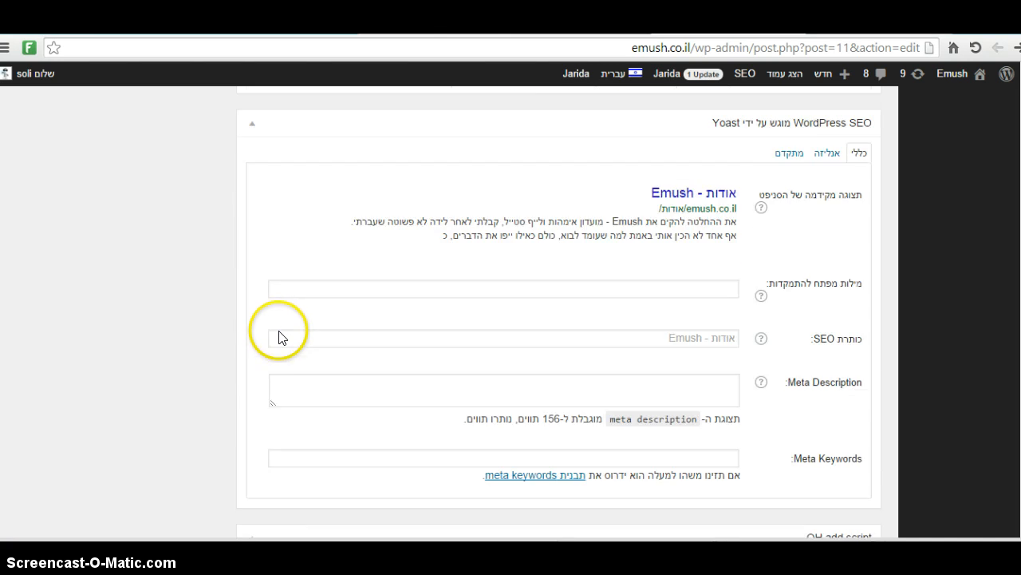
{"action": "scroll", "scroll_direction": "down", "scroll_amount": 3}
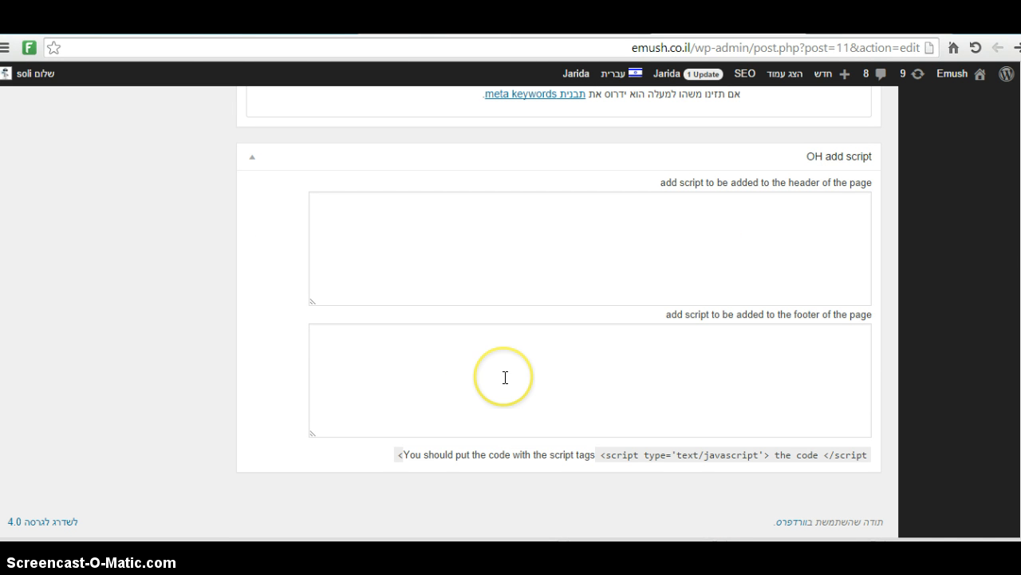
{"action": "mouse_move", "coordinate": [801, 155]}
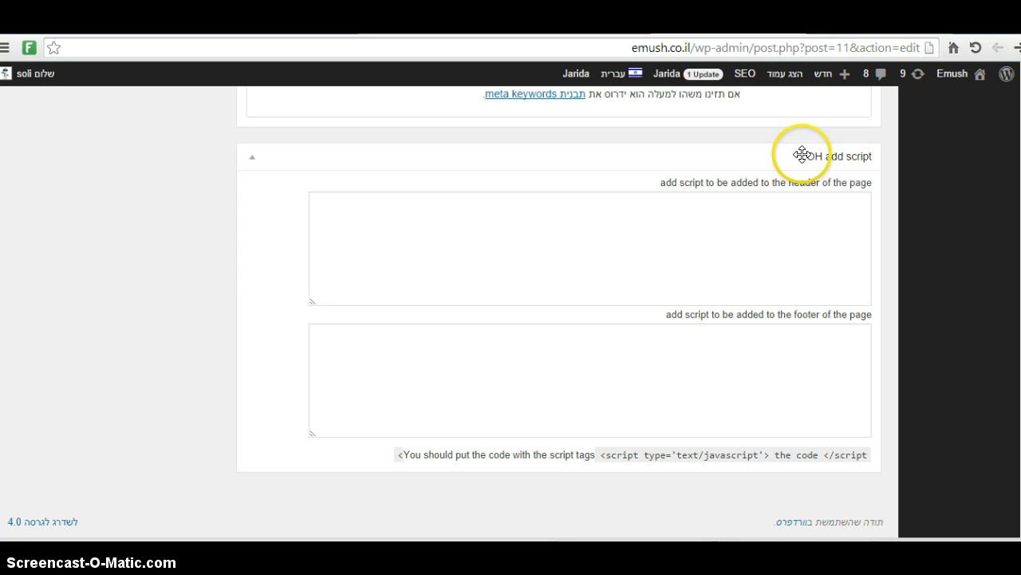
{"action": "mouse_move", "coordinate": [821, 179]}
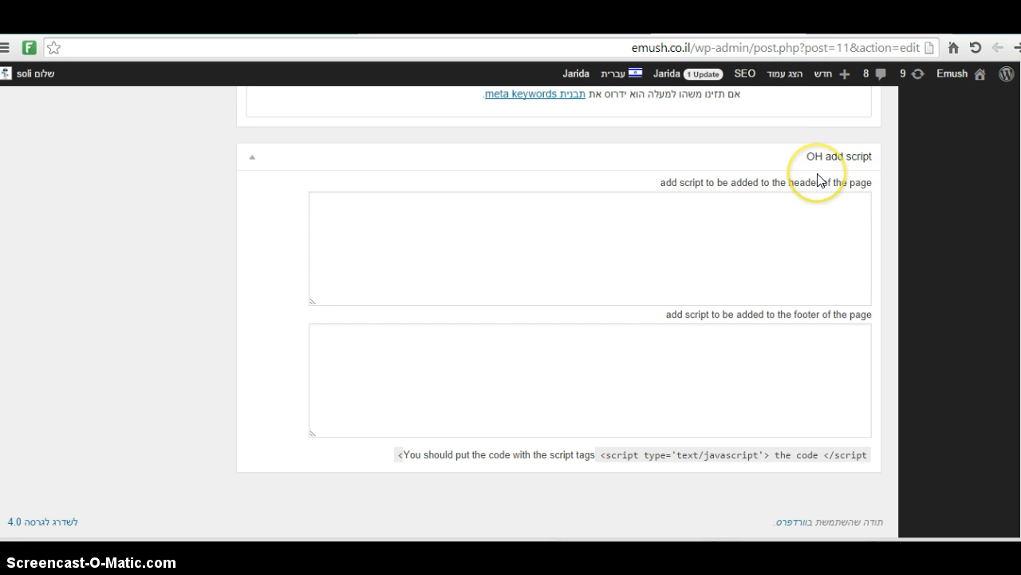
{"action": "mouse_move", "coordinate": [766, 214]}
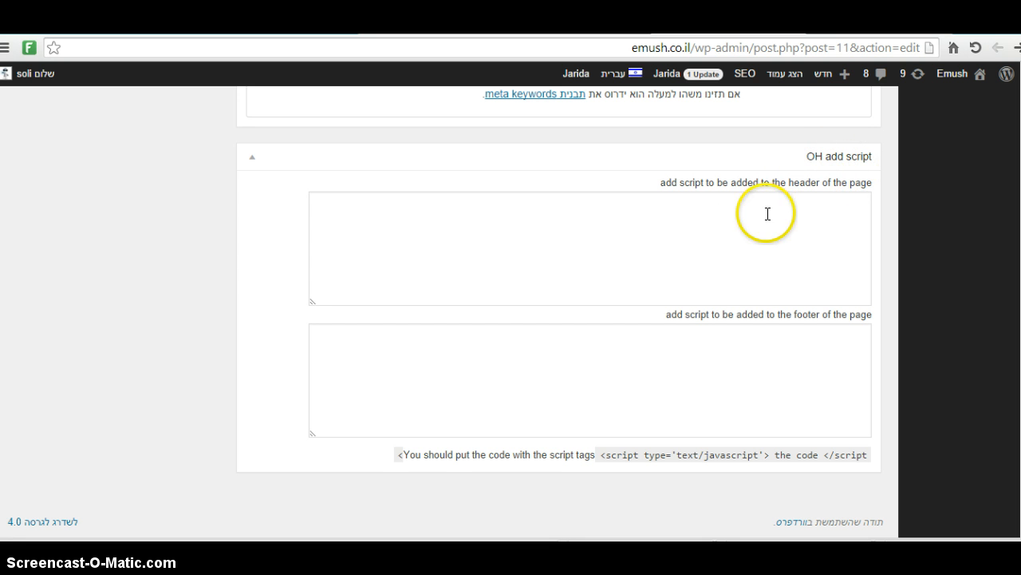
{"action": "mouse_move", "coordinate": [744, 255]}
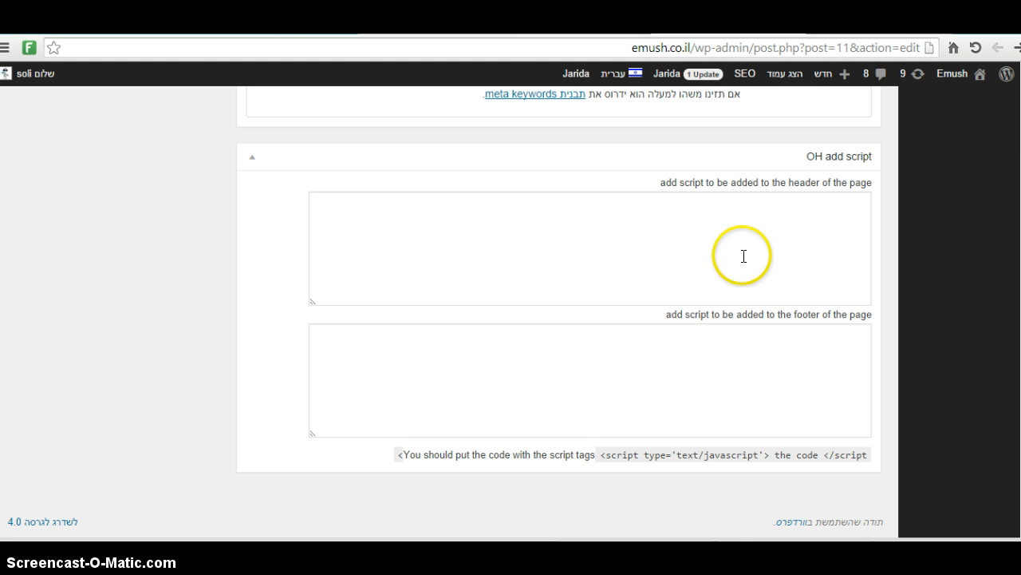
{"action": "mouse_move", "coordinate": [712, 272]}
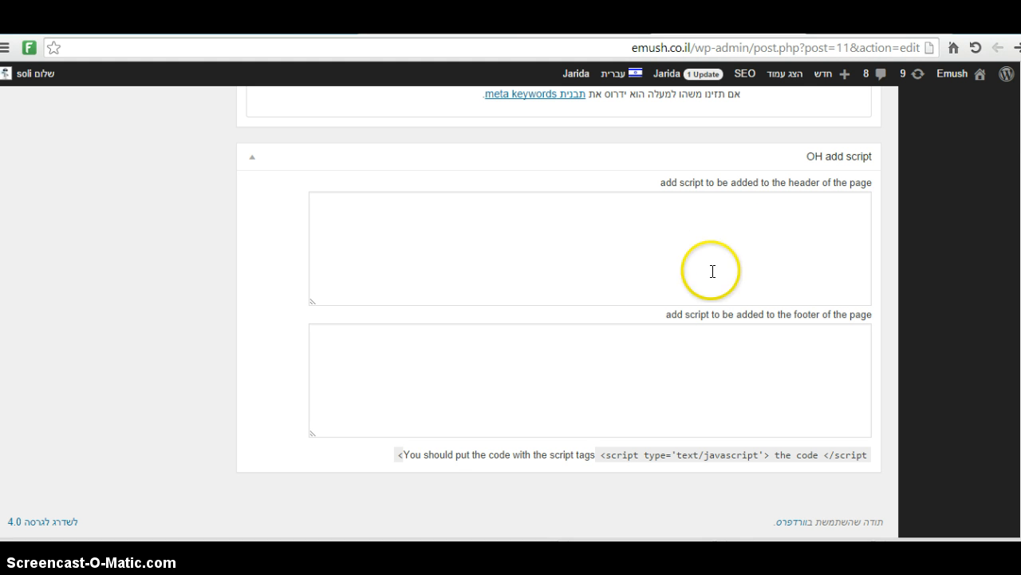
Put the example <script type='text/javascript'> opening tag into the header script box.
{"action": "left_click", "coordinate": [711, 269]}
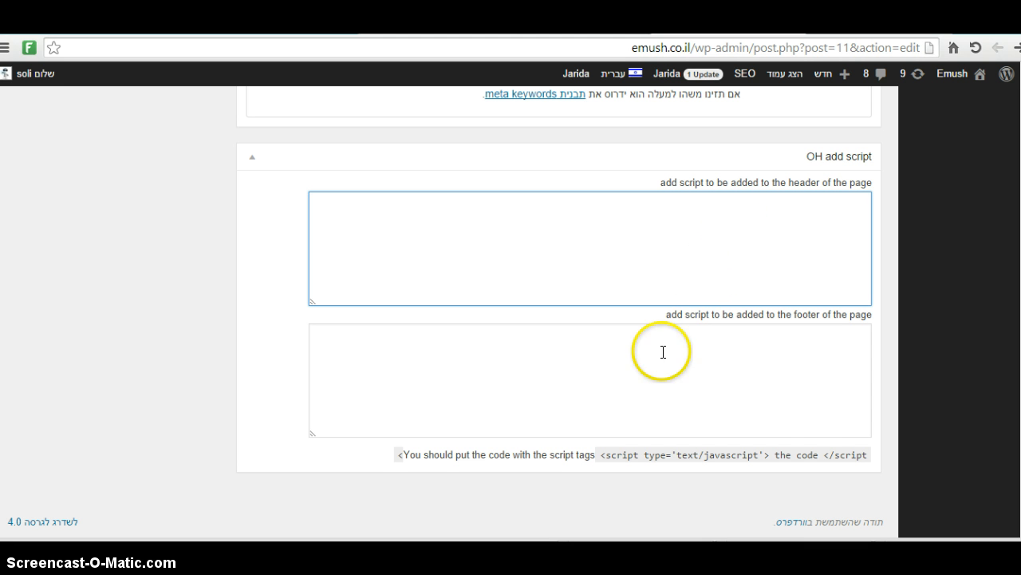
{"action": "mouse_move", "coordinate": [565, 458]}
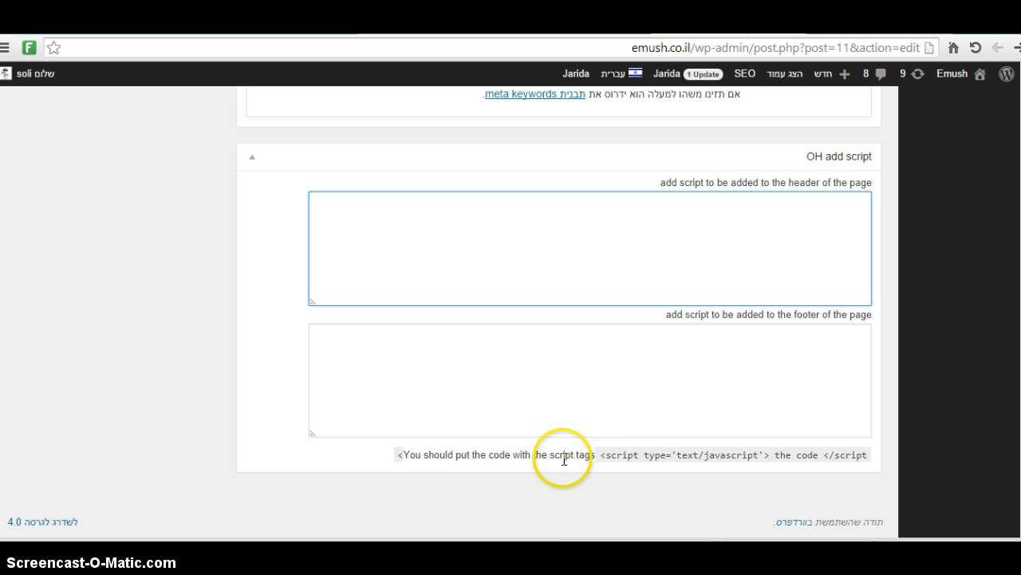
{"action": "mouse_move", "coordinate": [555, 466]}
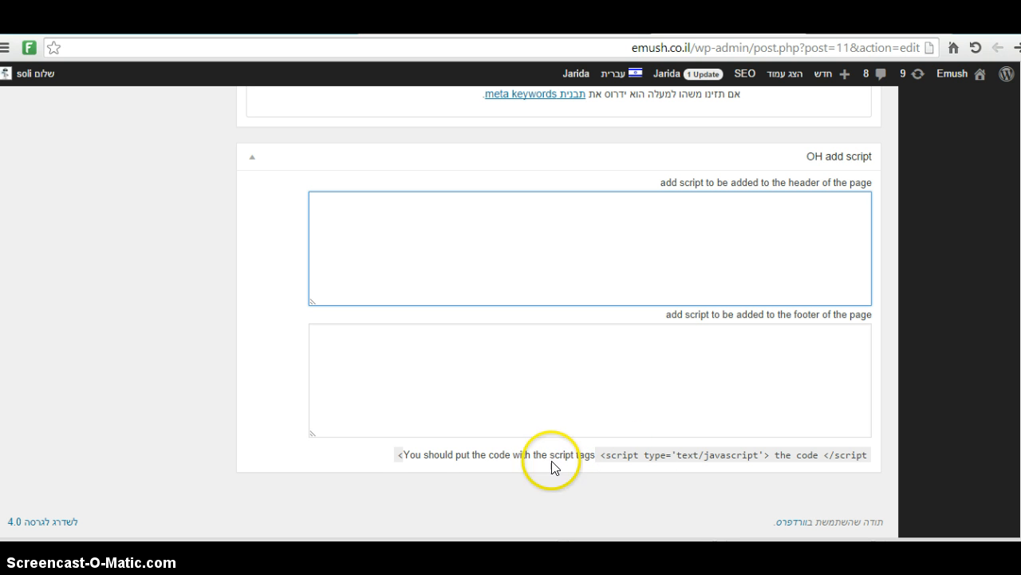
{"action": "double_click", "coordinate": [670, 454]}
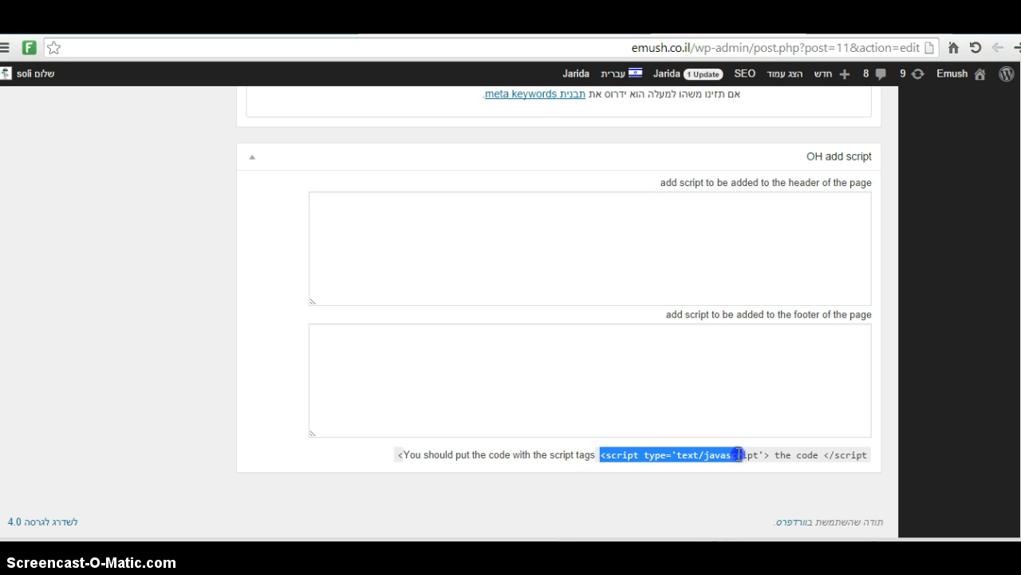
{"action": "right_click", "coordinate": [710, 453]}
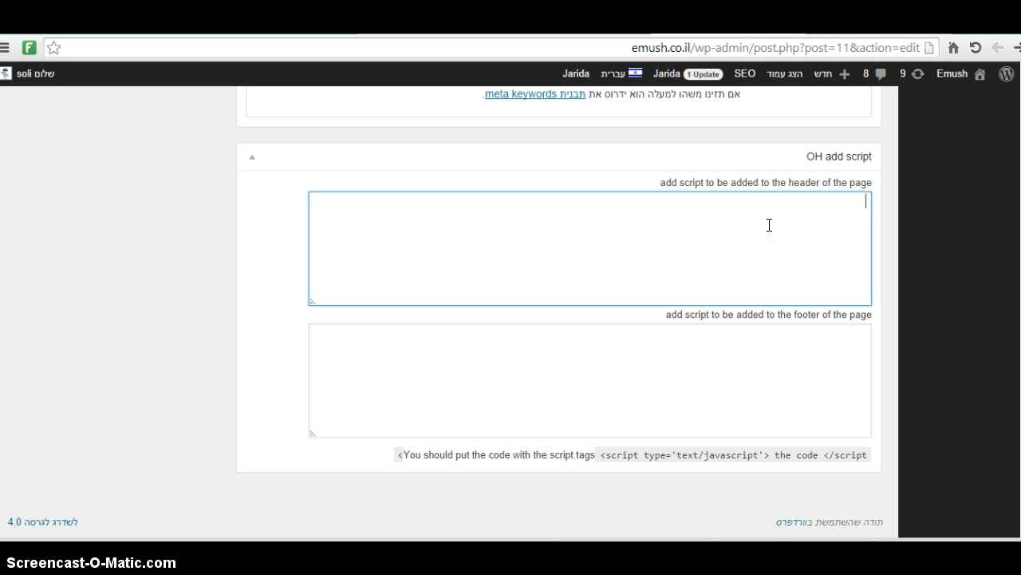
{"action": "type", "text": "<'script type='text/javascript'>"}
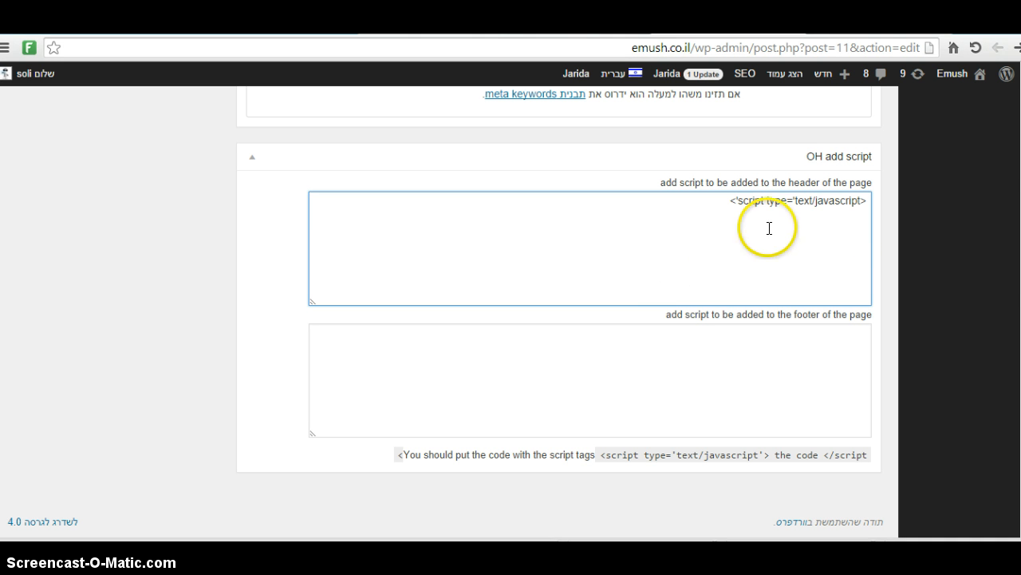
{"action": "mouse_move", "coordinate": [784, 229]}
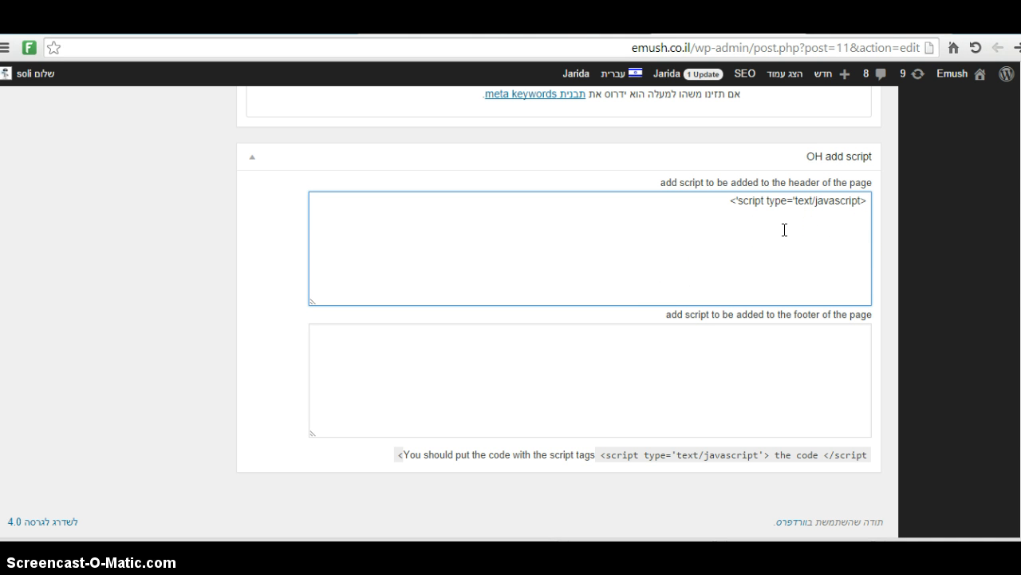
Add the placeholder line "this is where you place the tracking code" after the opening tag.
{"action": "left_click", "coordinate": [865, 213]}
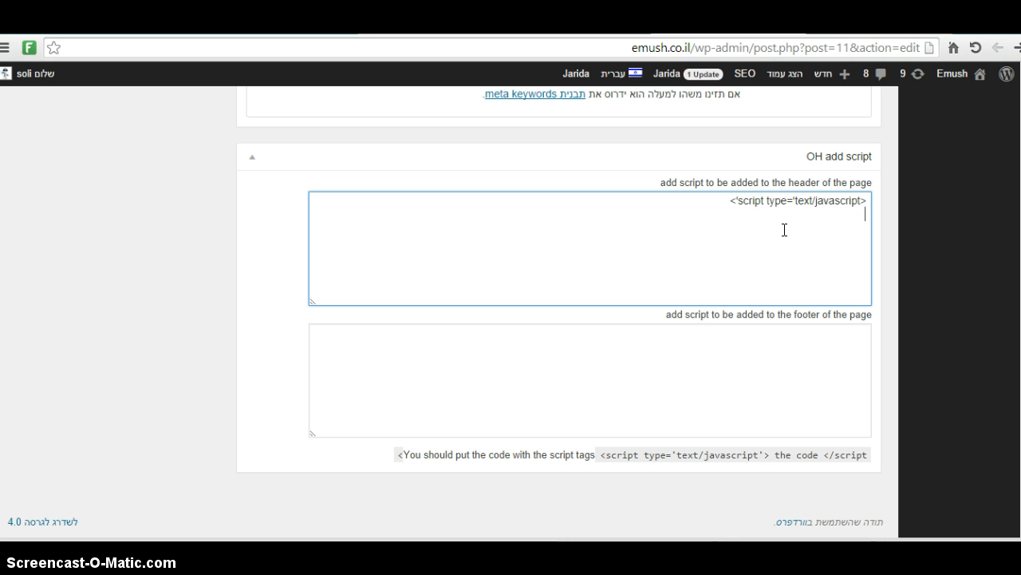
{"action": "type", "text": "this"}
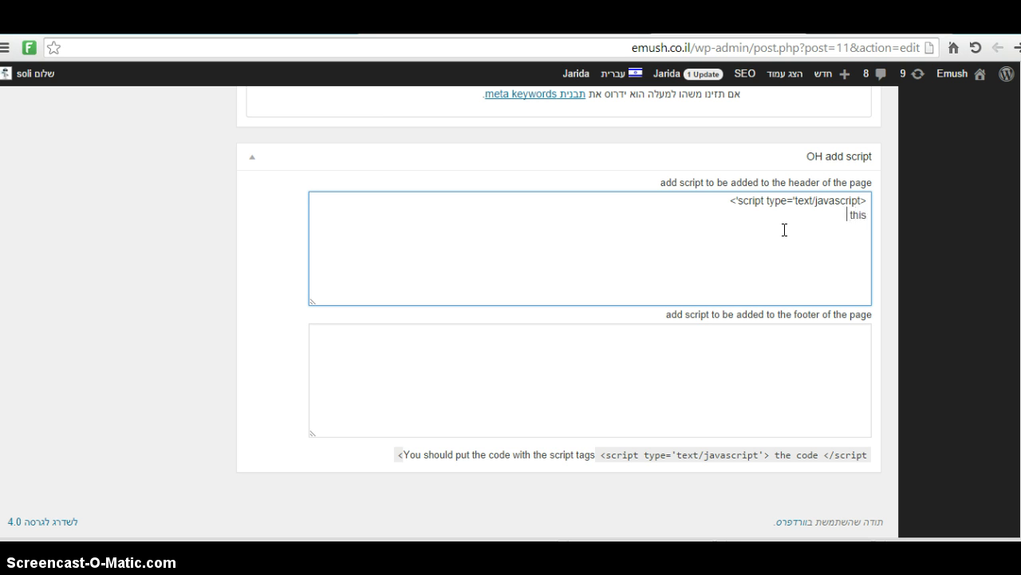
{"action": "type", "text": "is where"}
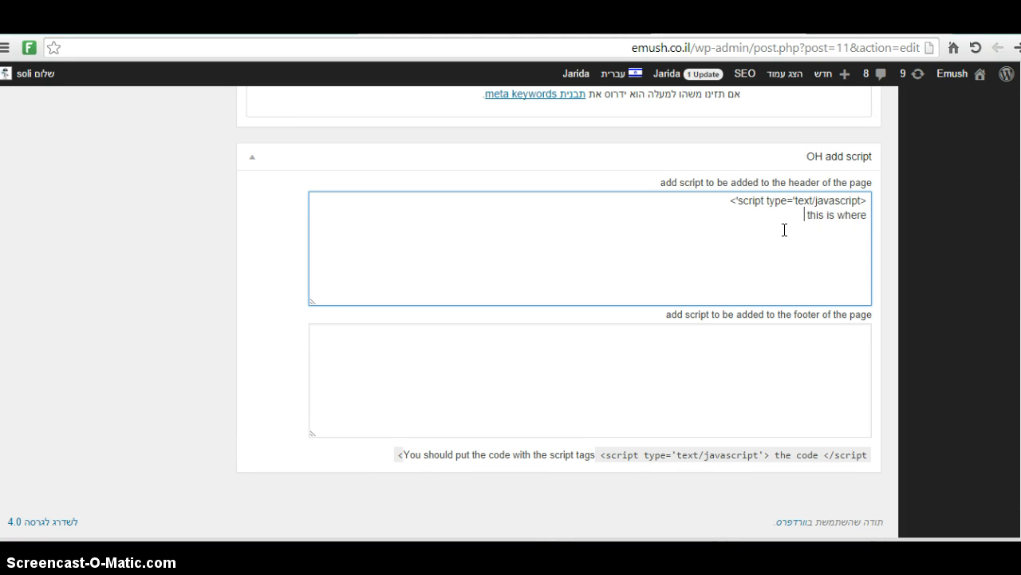
{"action": "type", "text": "you place the"}
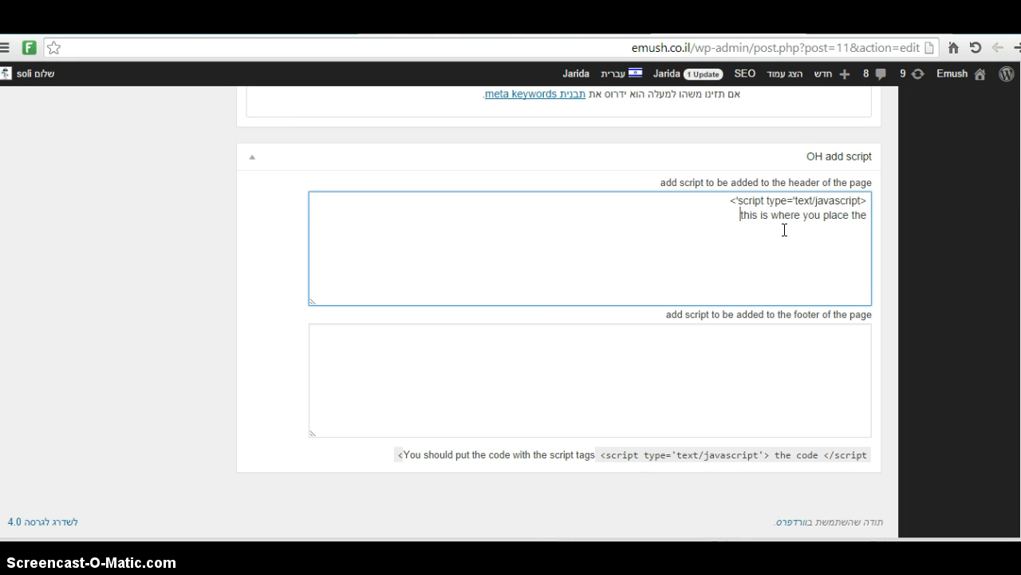
{"action": "type", "text": "tracking code"}
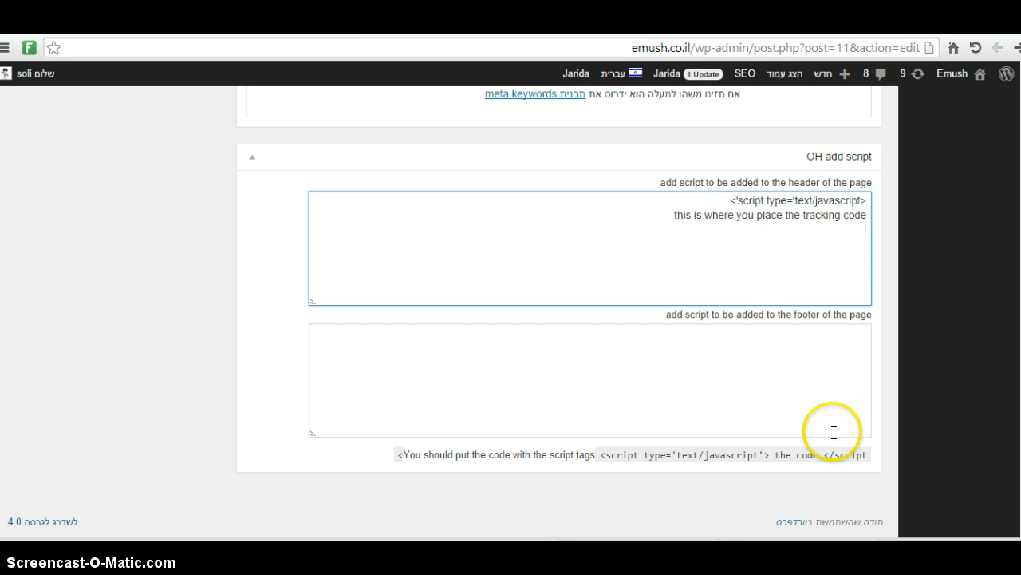
Finish the header box with the closing </script> tag from the hint line.
{"action": "double_click", "coordinate": [798, 453]}
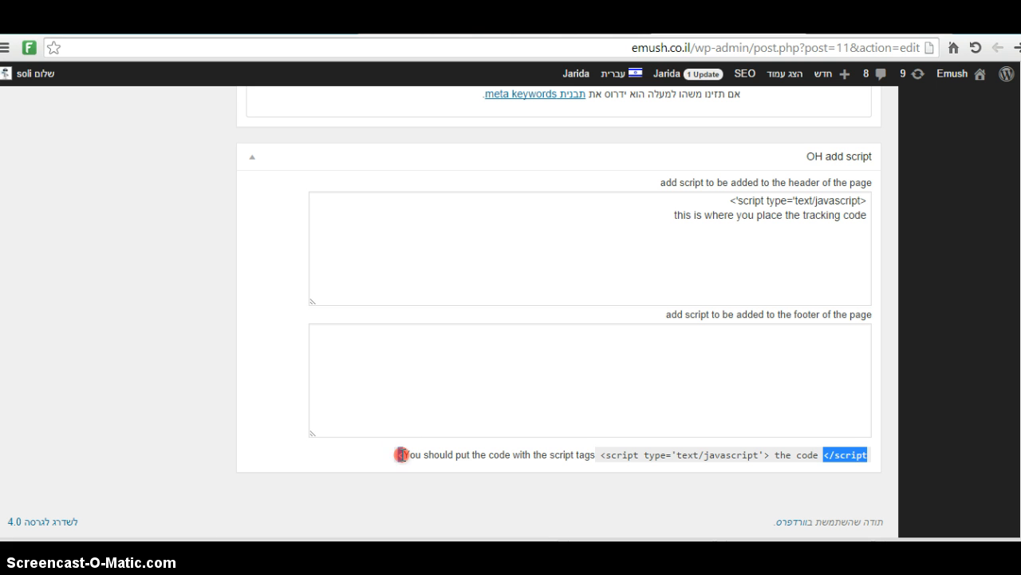
{"action": "left_click", "coordinate": [778, 252]}
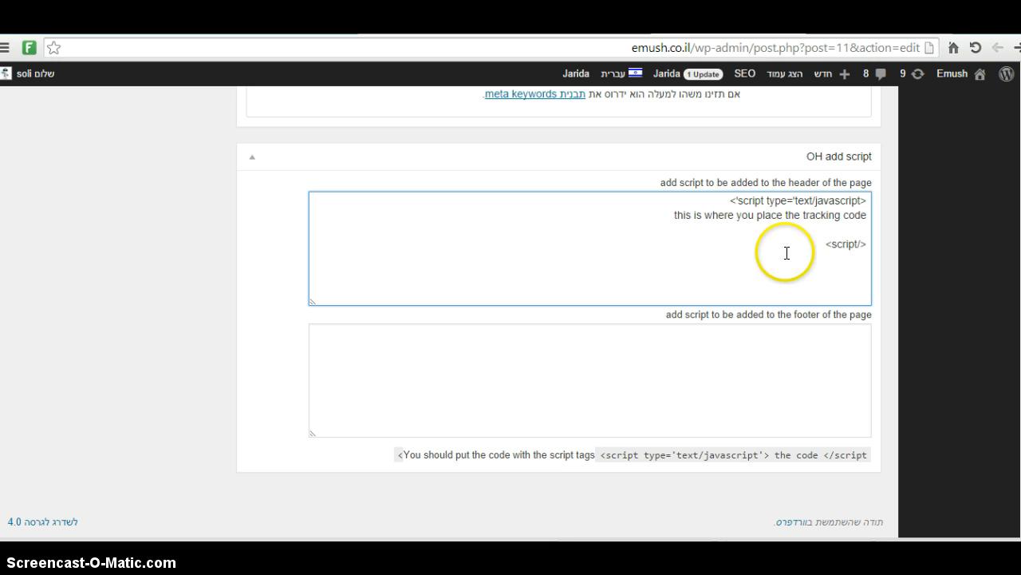
{"action": "double_click", "coordinate": [844, 242]}
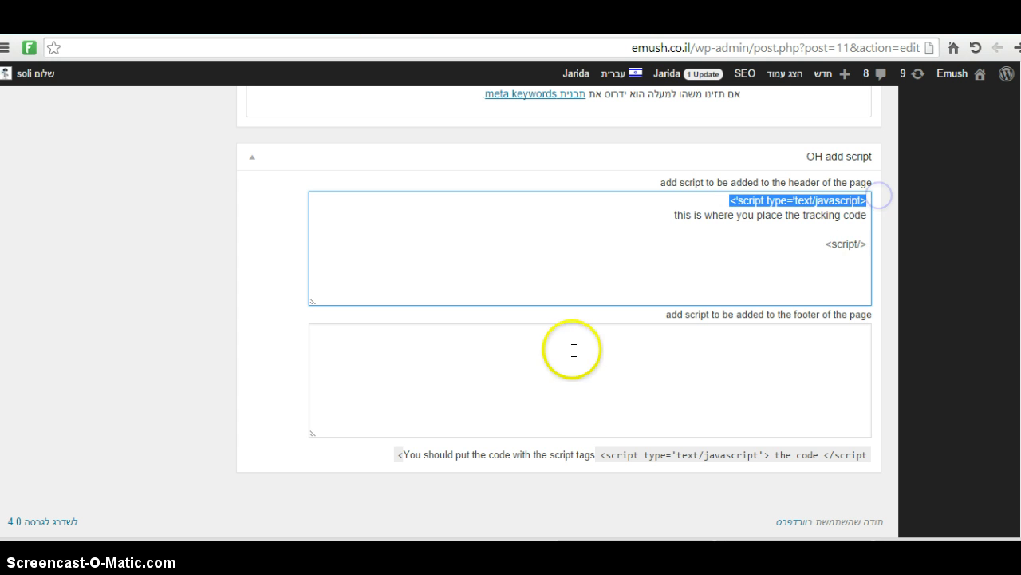
{"action": "scroll", "scroll_direction": "up", "scroll_amount": 3}
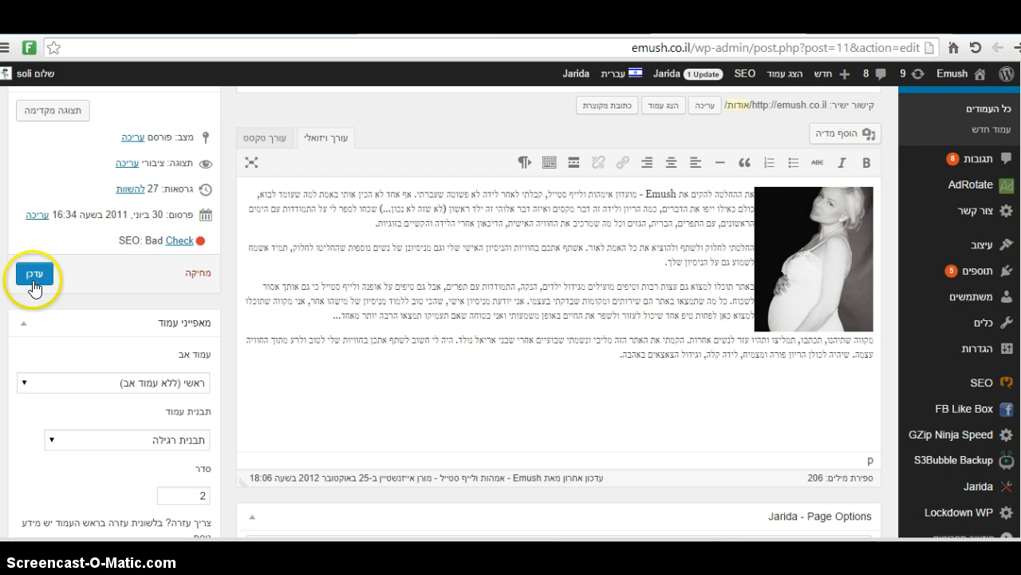
{"action": "scroll", "scroll_direction": "down", "scroll_amount": 3}
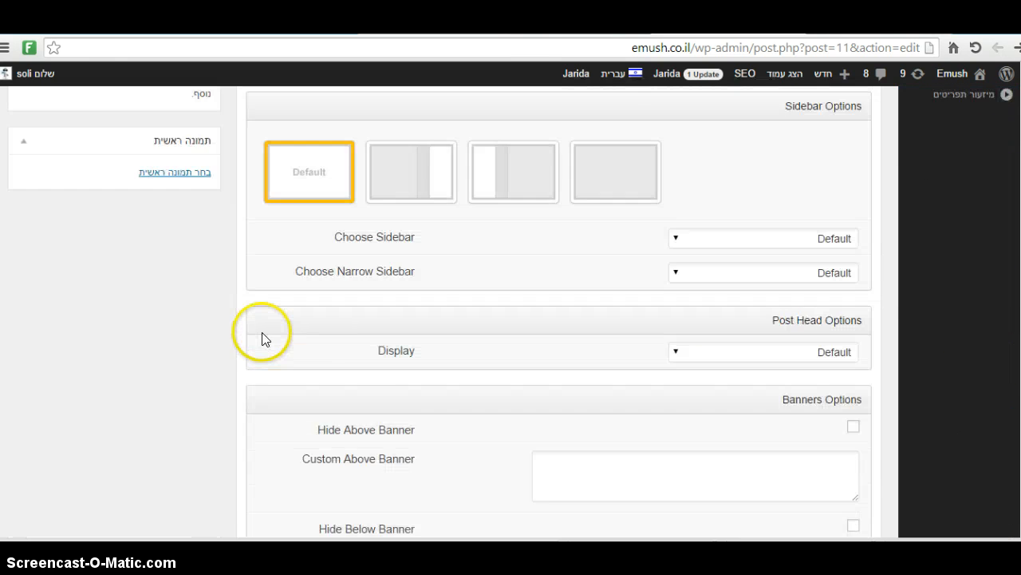
{"action": "scroll", "scroll_direction": "down", "scroll_amount": 3}
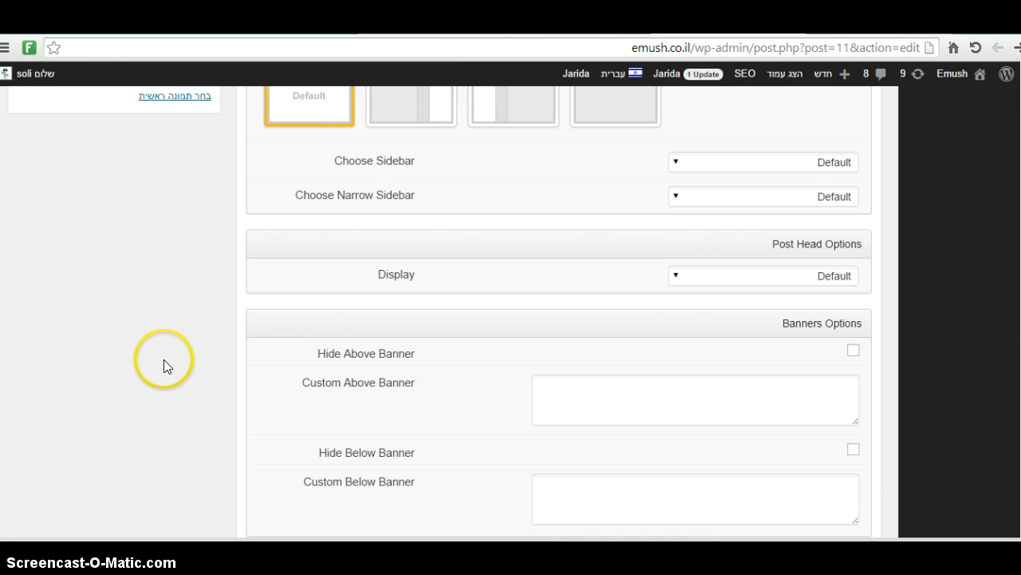
{"action": "scroll", "scroll_direction": "down", "scroll_amount": 3}
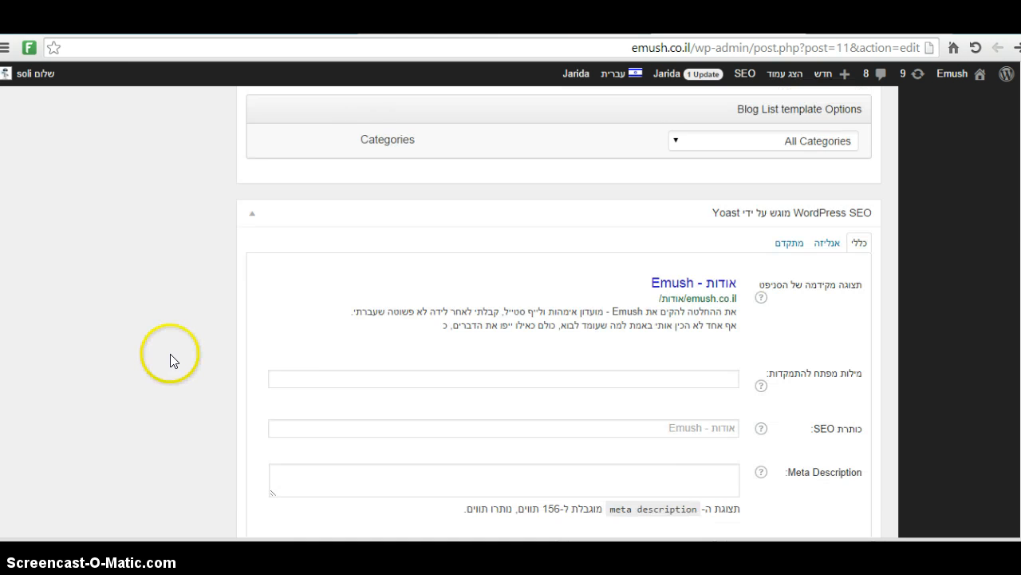
{"action": "scroll", "scroll_direction": "down", "scroll_amount": 3}
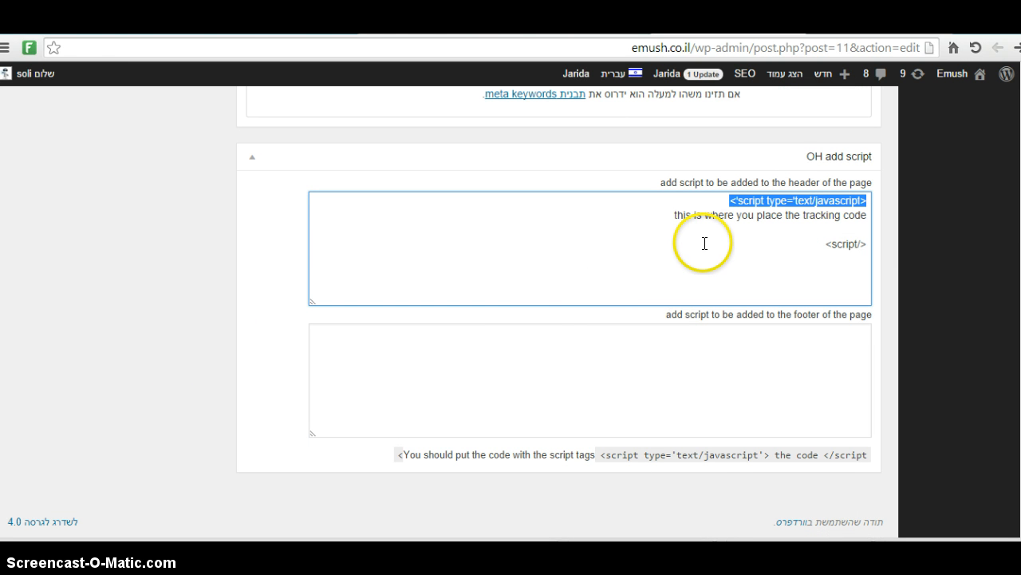
{"action": "mouse_move", "coordinate": [608, 284]}
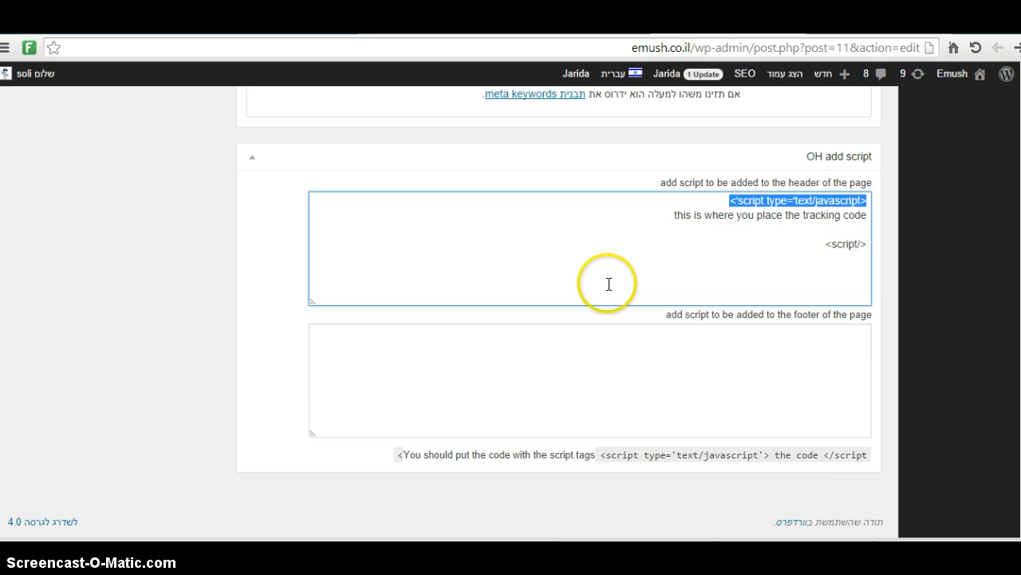
{"action": "scroll", "scroll_direction": "up", "scroll_amount": 3}
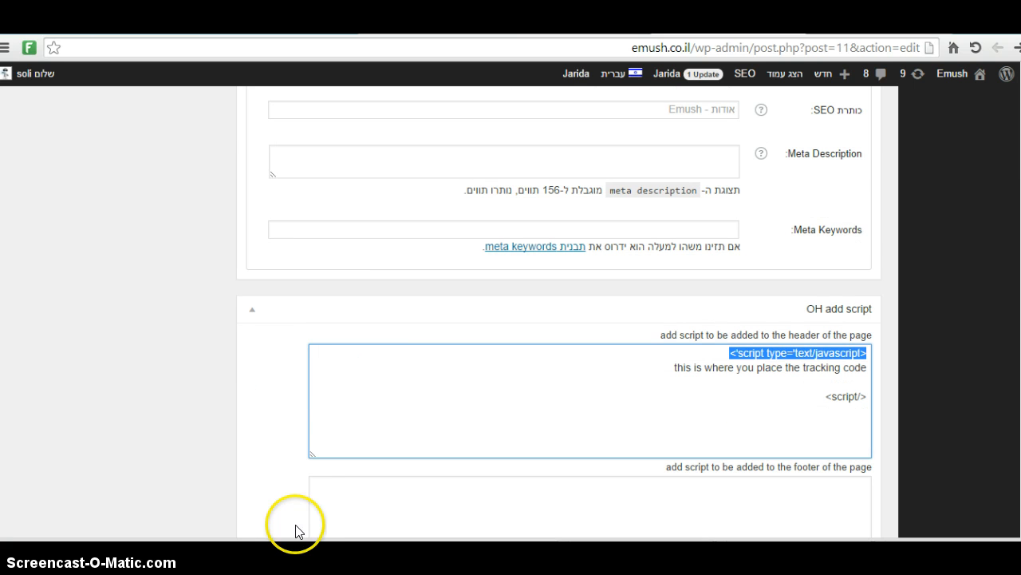